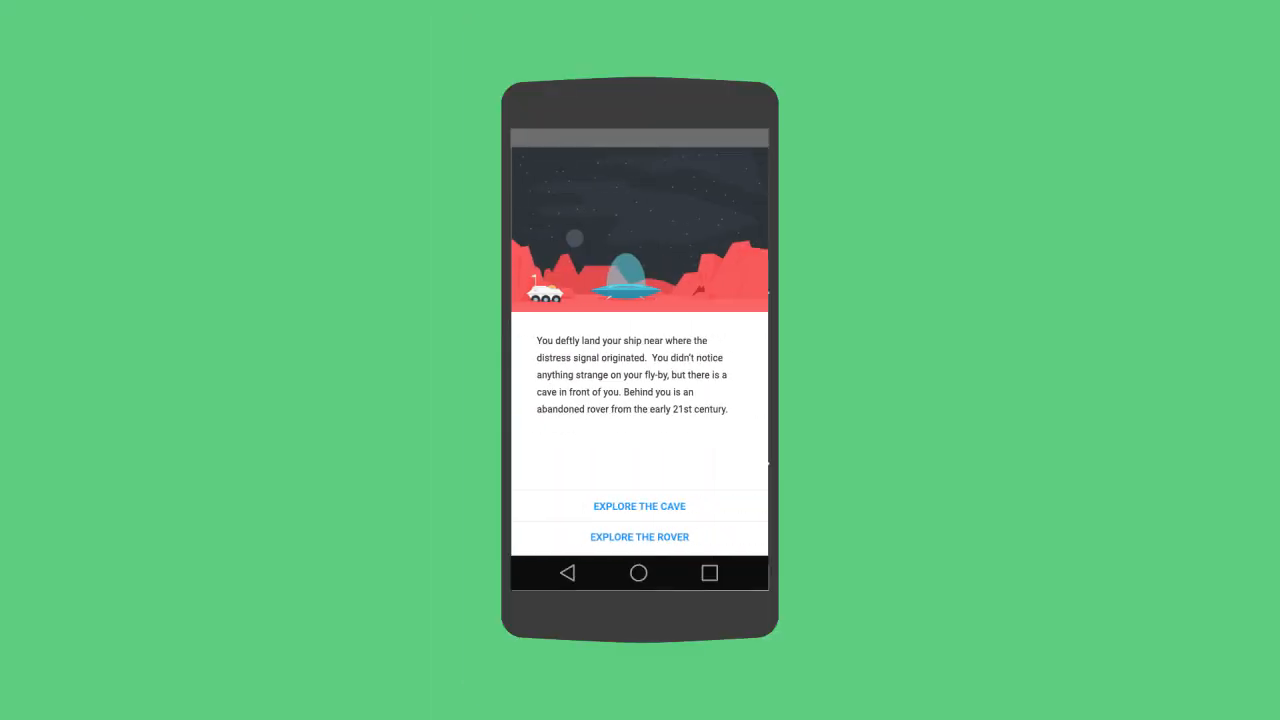
- Select the ImageView in the layout editor and set its ID to titleImage
click(639, 537)
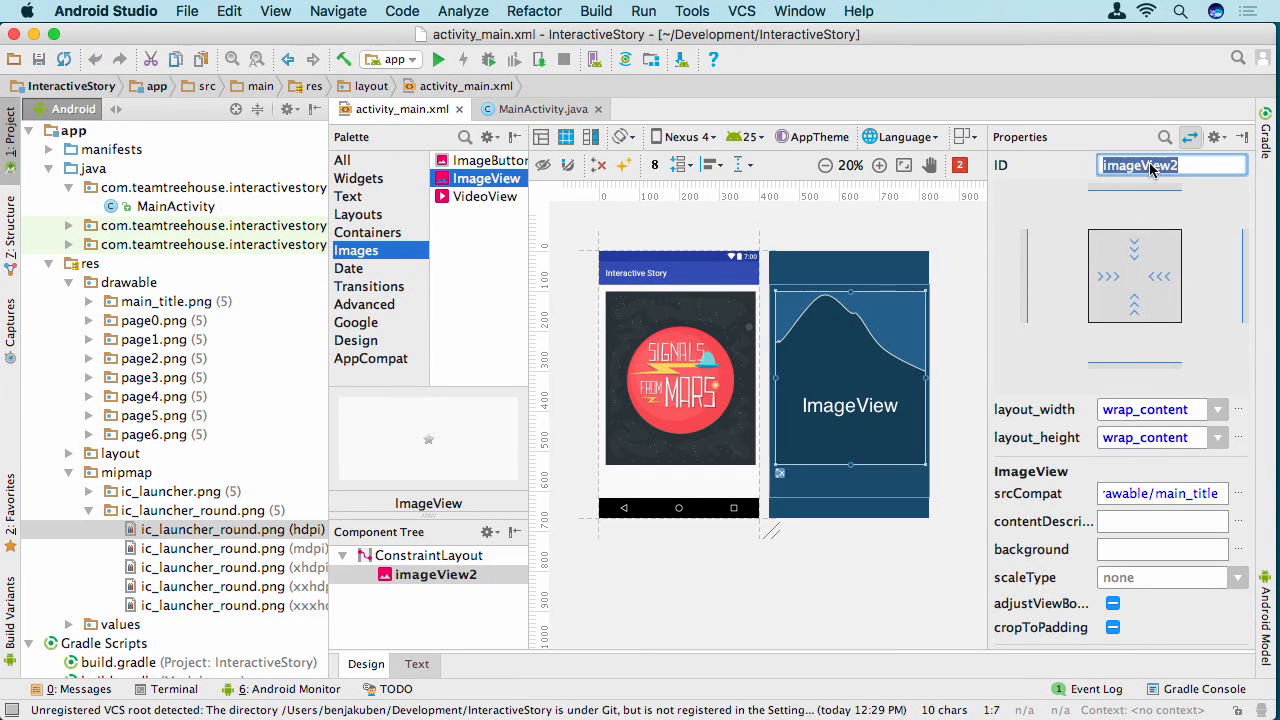
text(titleImage)
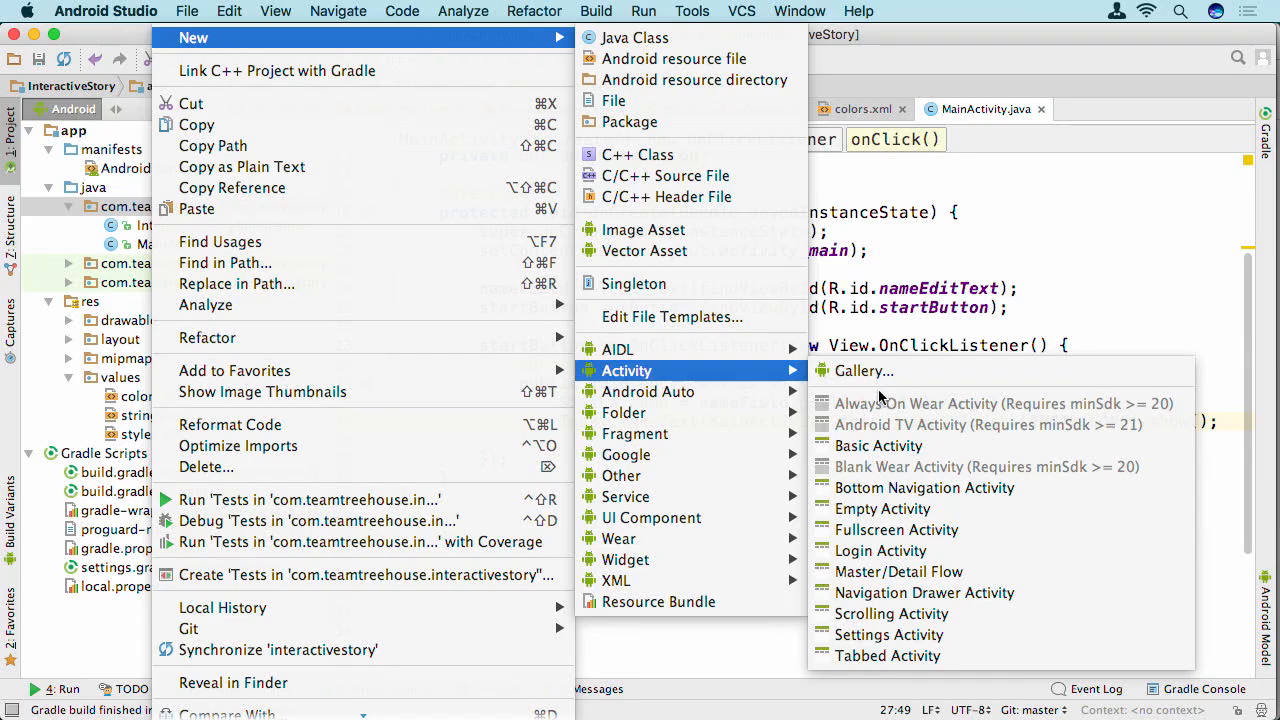
- Start a new Empty Activity in the interactivestory package via New > Activity
click(878, 508)
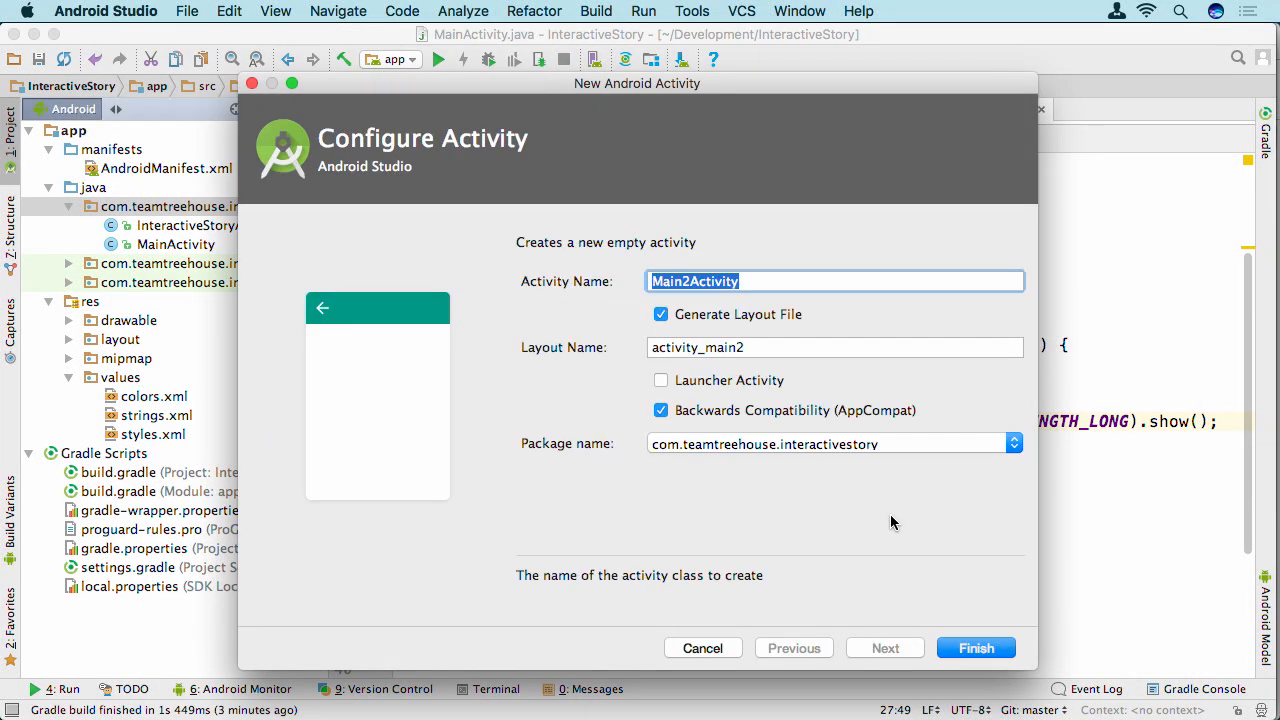